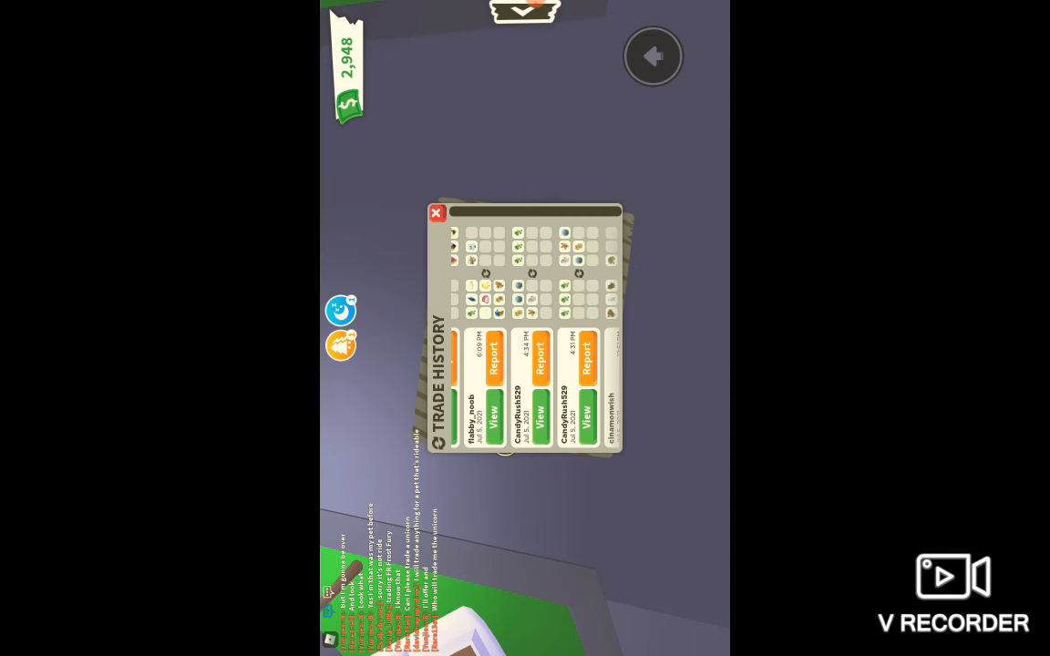
left_click(436, 213)
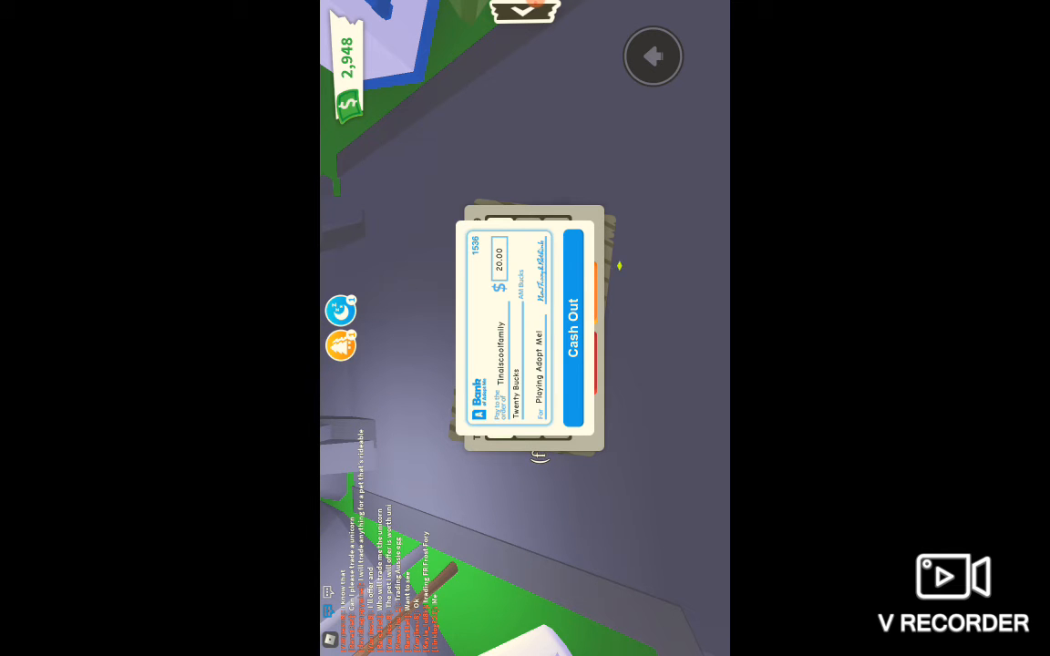
left_click(572, 328)
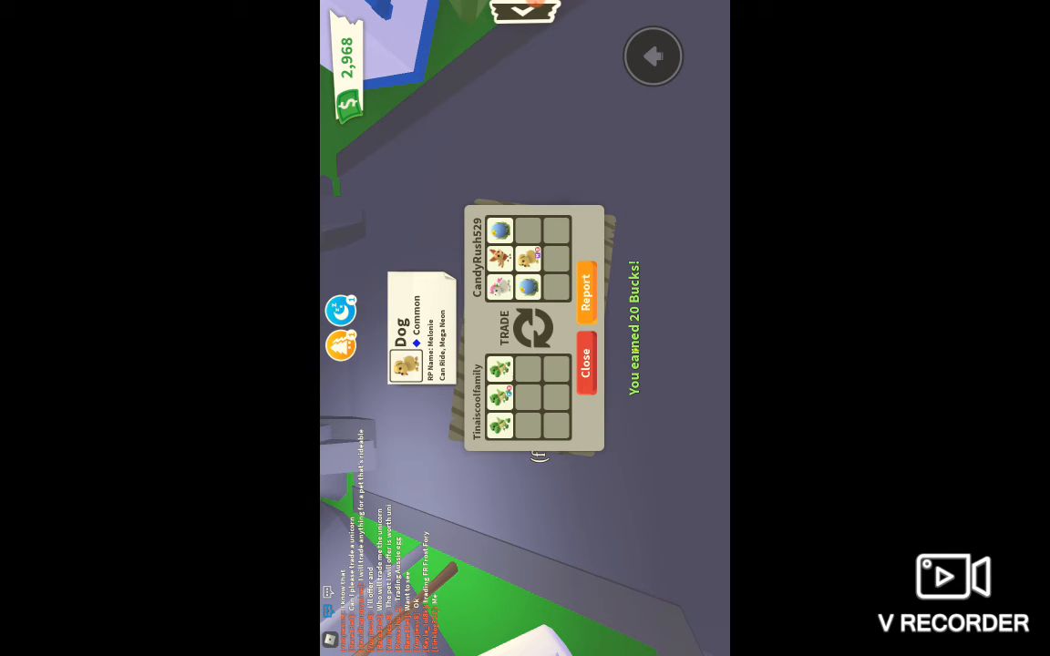